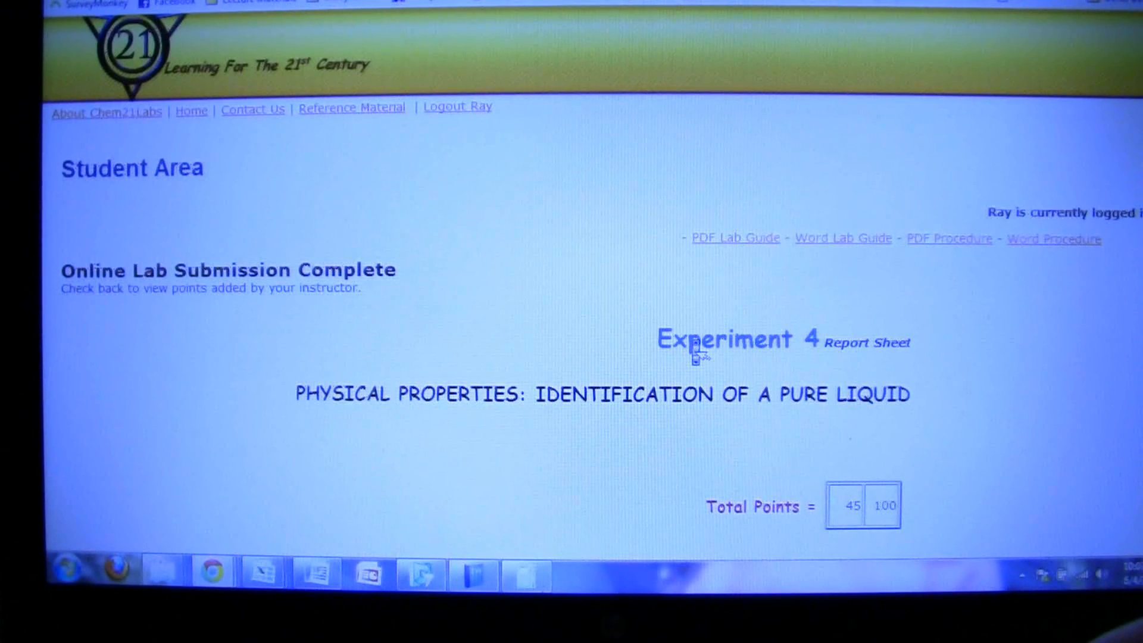
Step: Scroll the Experiment 4 report past Lab Data to the numbered Excel graphing instructions
scroll(down, 3)
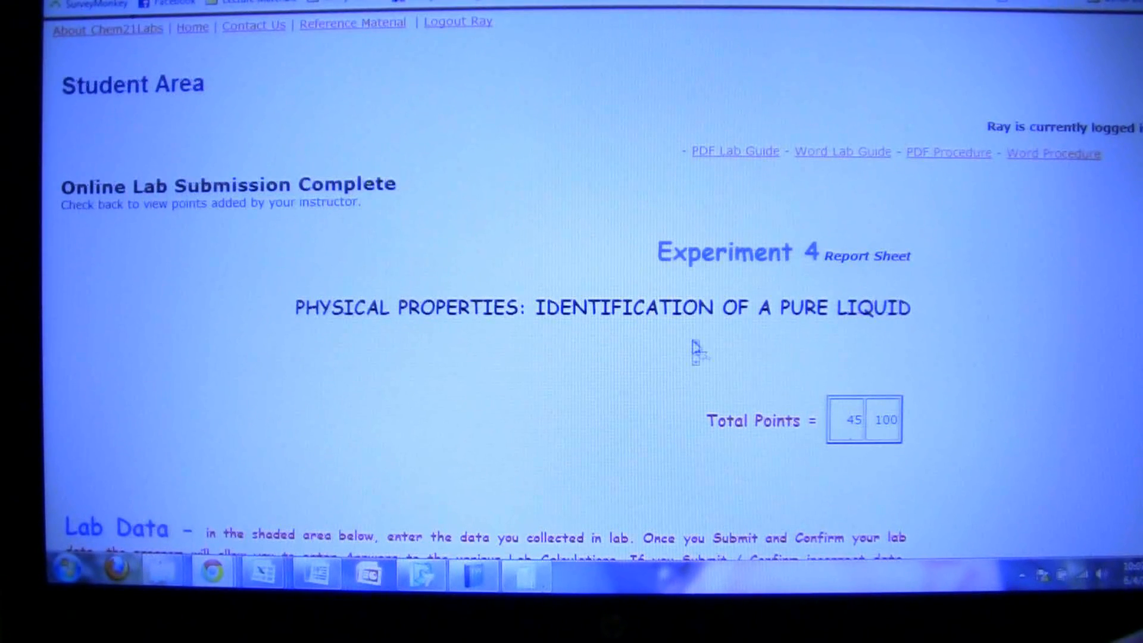
scroll(down, 3)
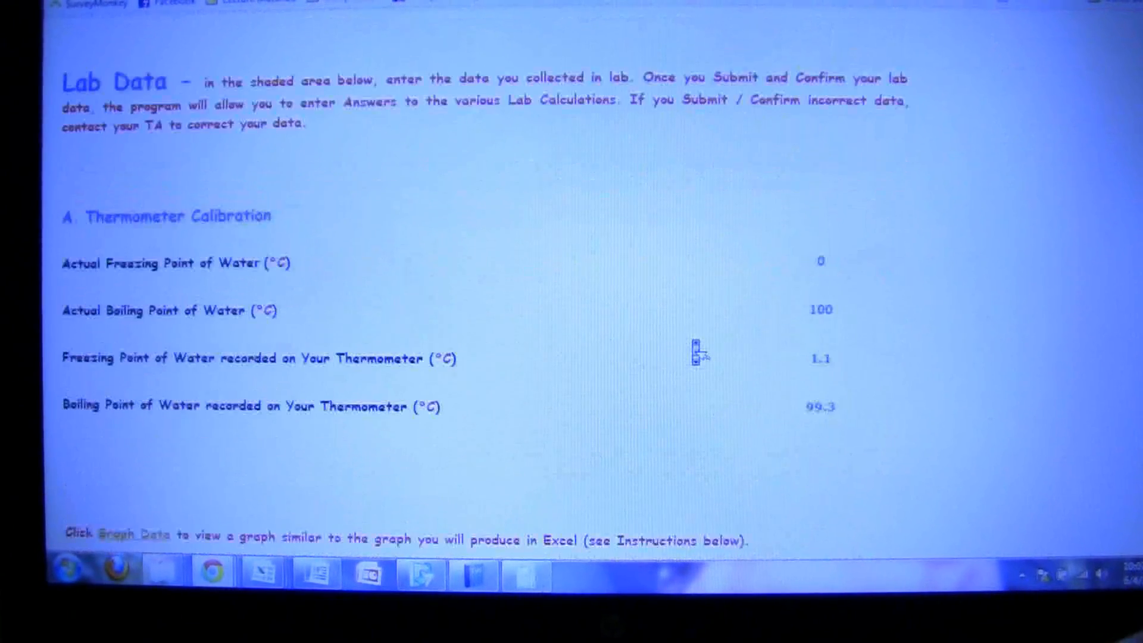
scroll(down, 3)
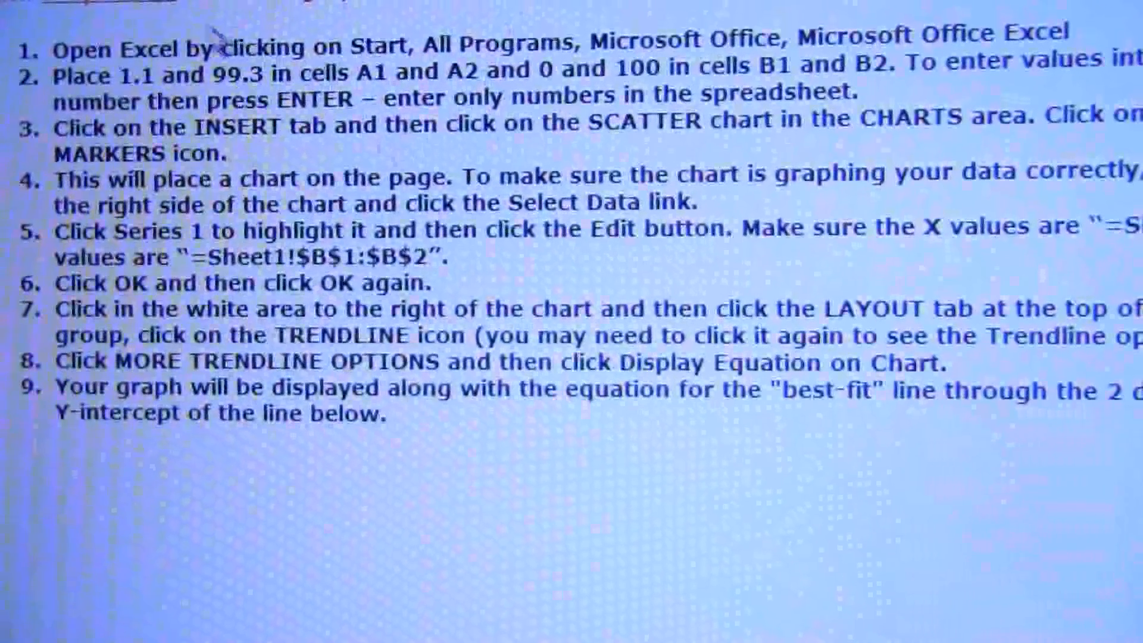
drag(109, 71, 212, 71)
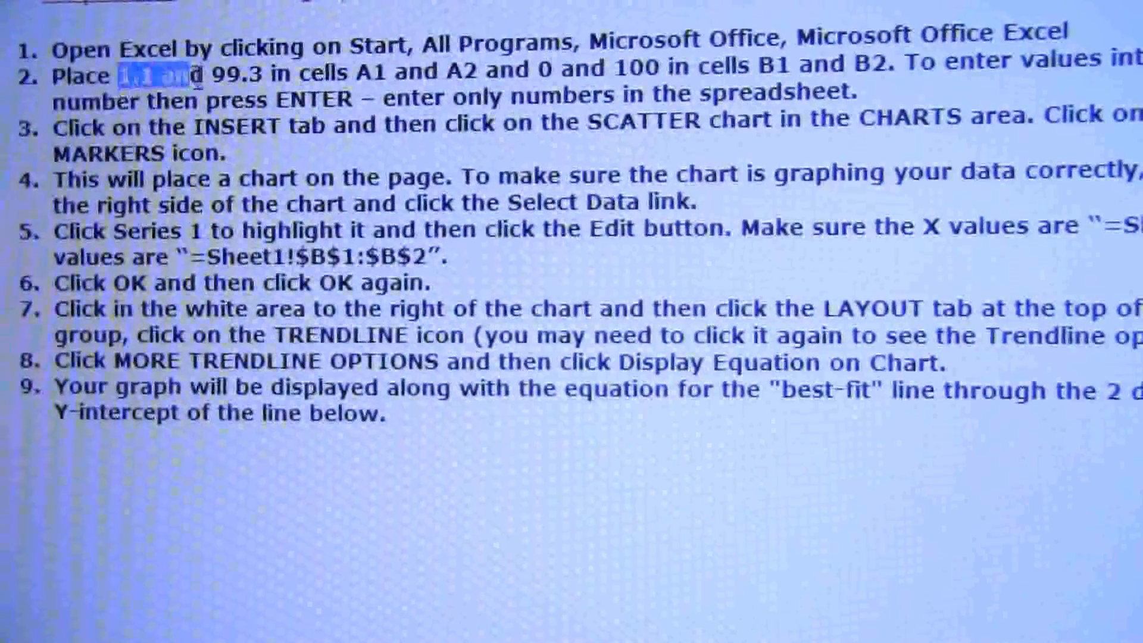
drag(110, 70, 269, 70)
text(0)
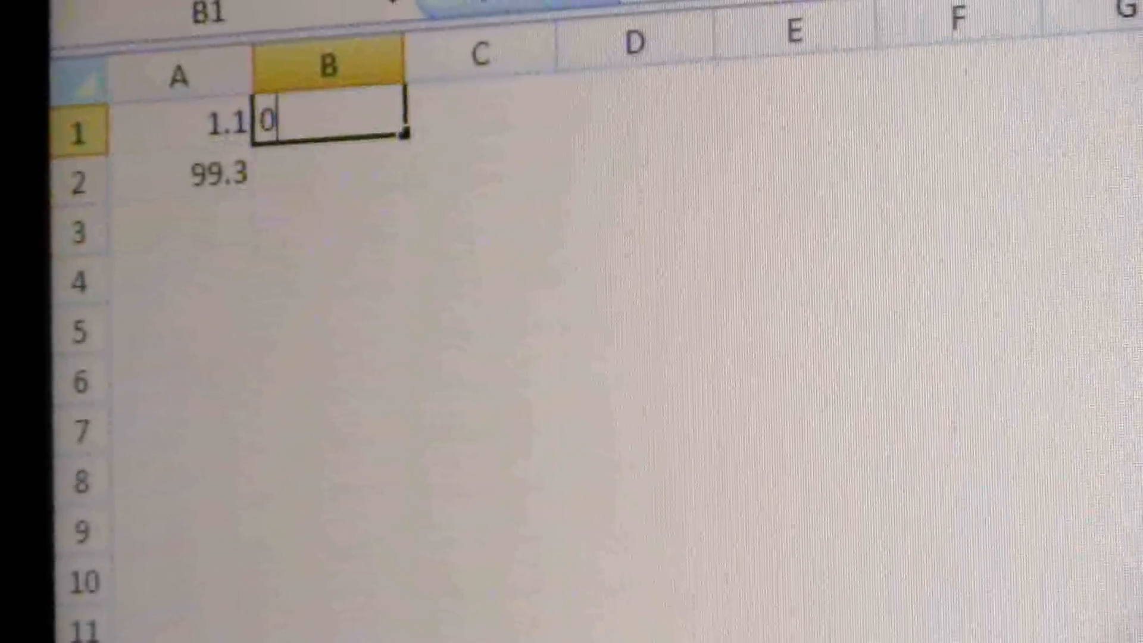
Step: Confirm 0 in cell B1 to complete the calibration values
key(Return)
text(100)
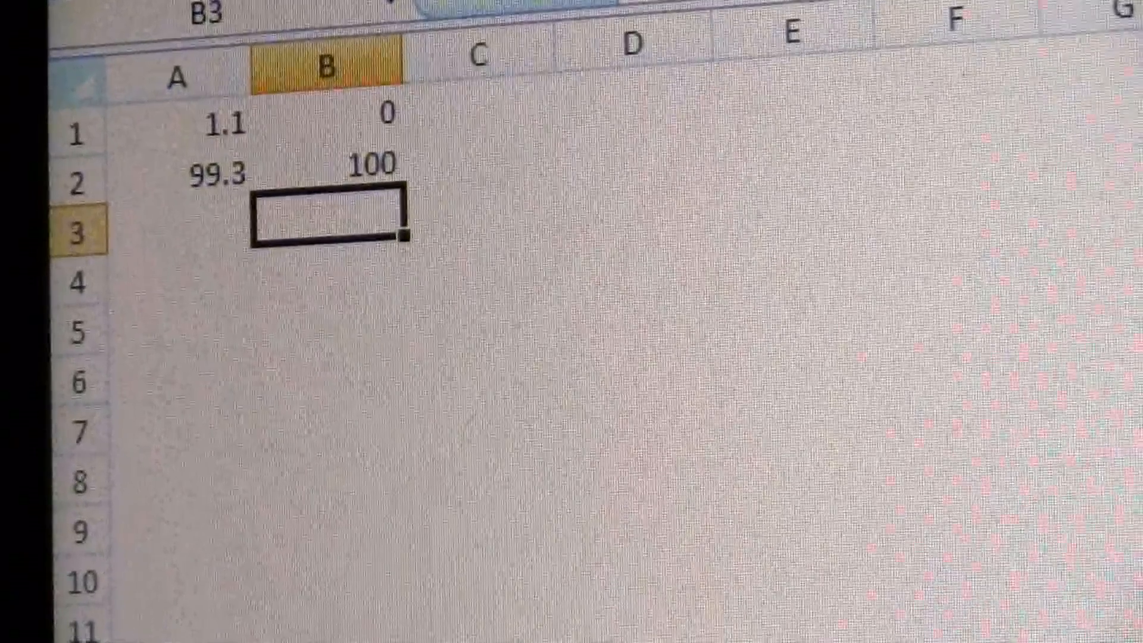
mouse_move(685, 387)
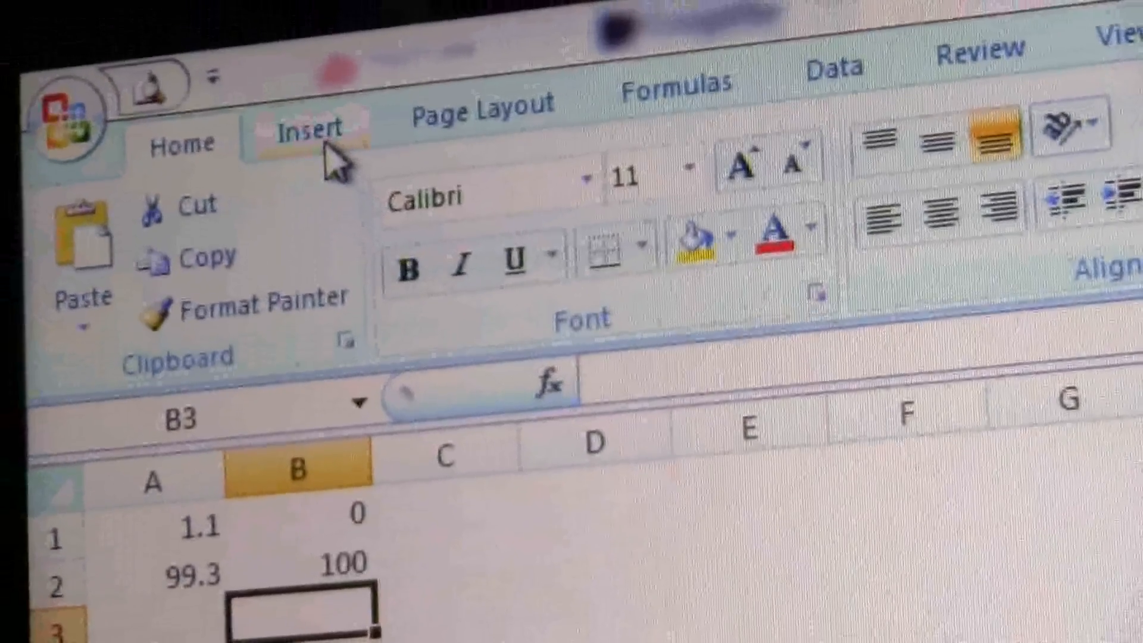
Step: Insert a Scatter with only Markers chart from the Insert tab's Charts group
click(310, 127)
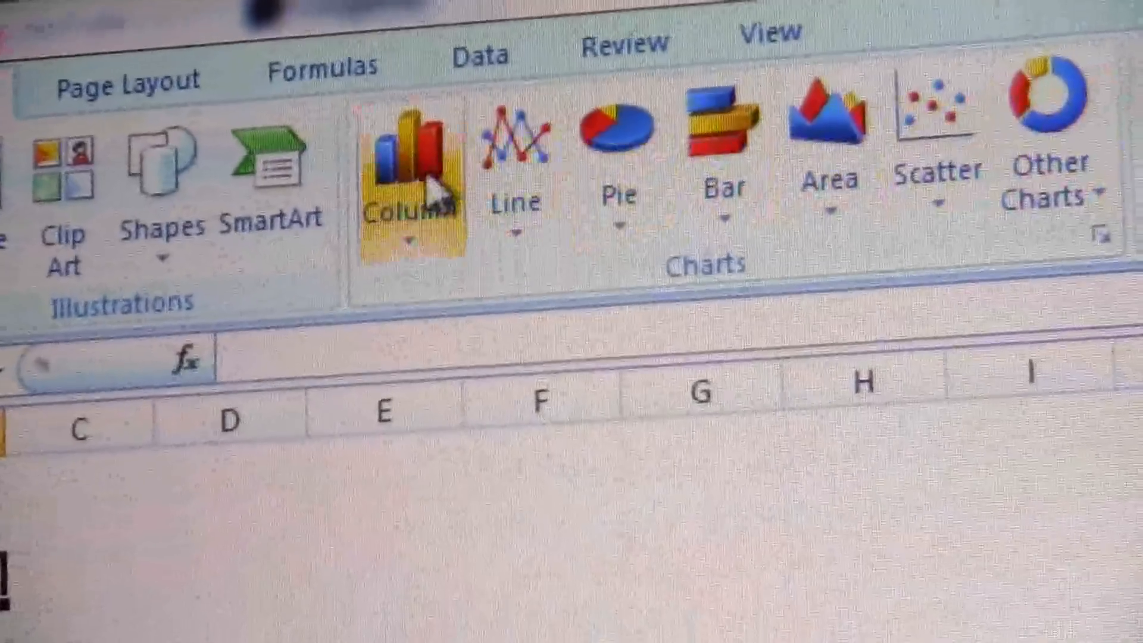
mouse_move(868, 182)
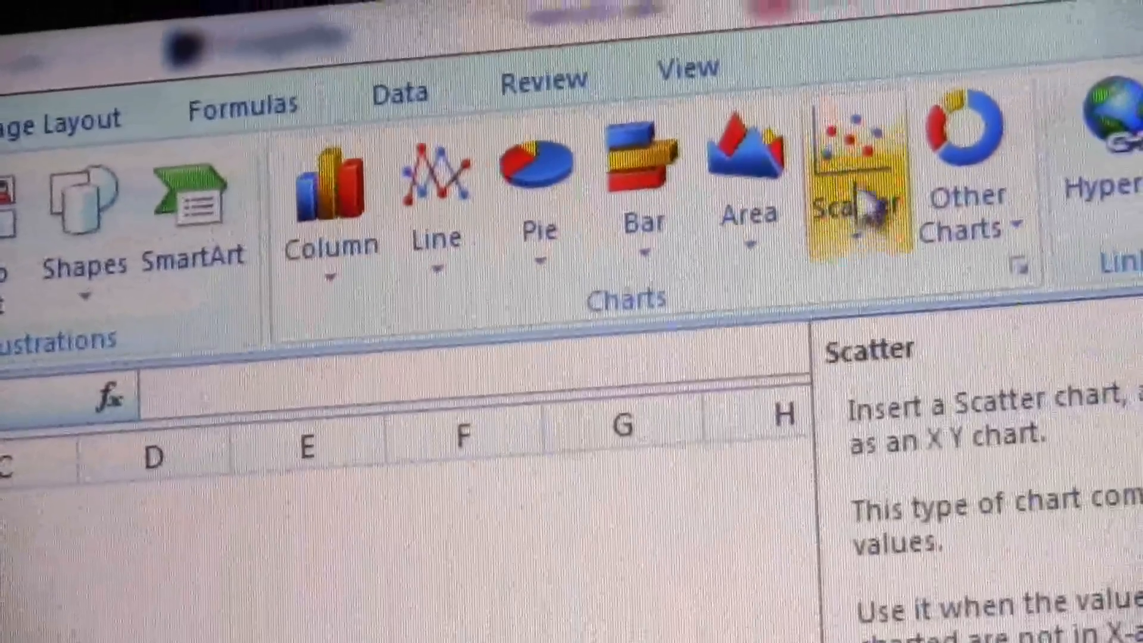
click(861, 176)
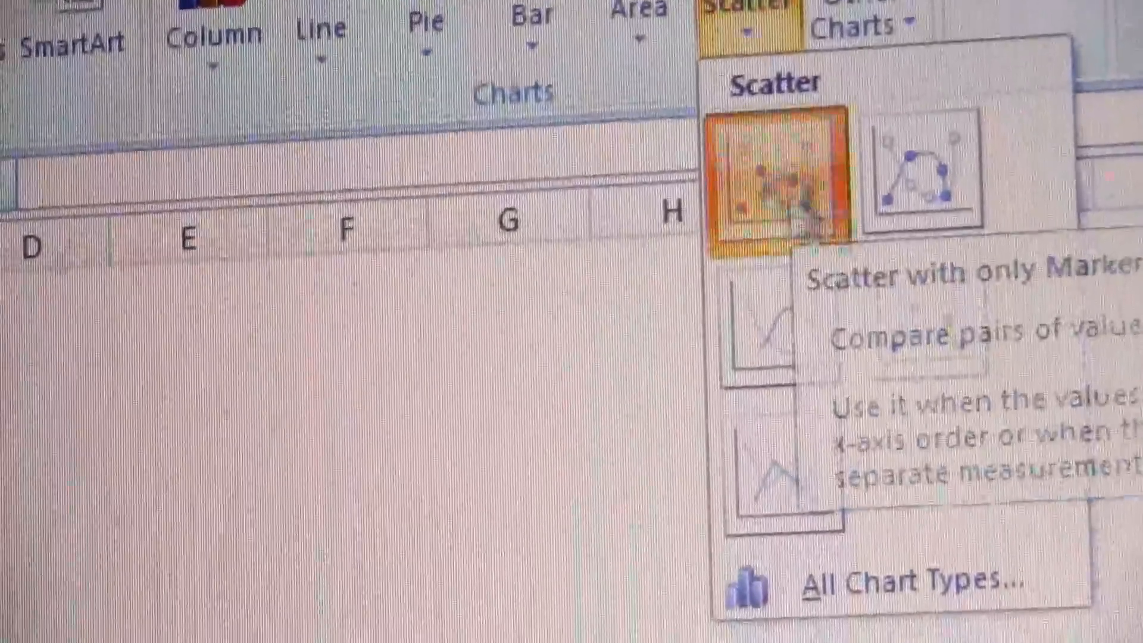
click(769, 186)
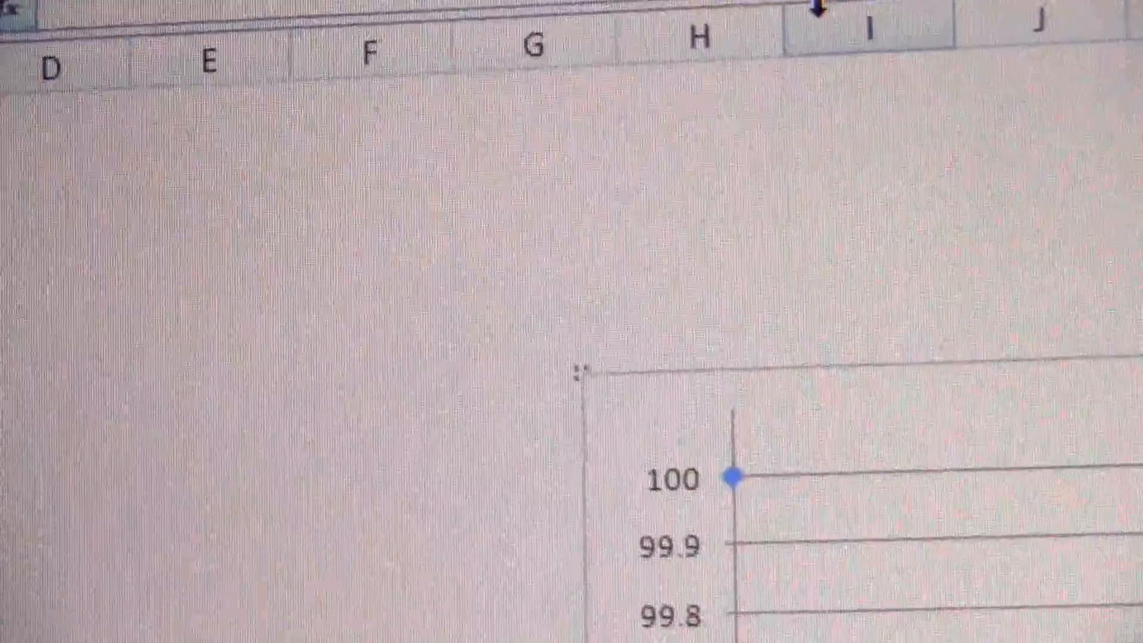
scroll(down, 3)
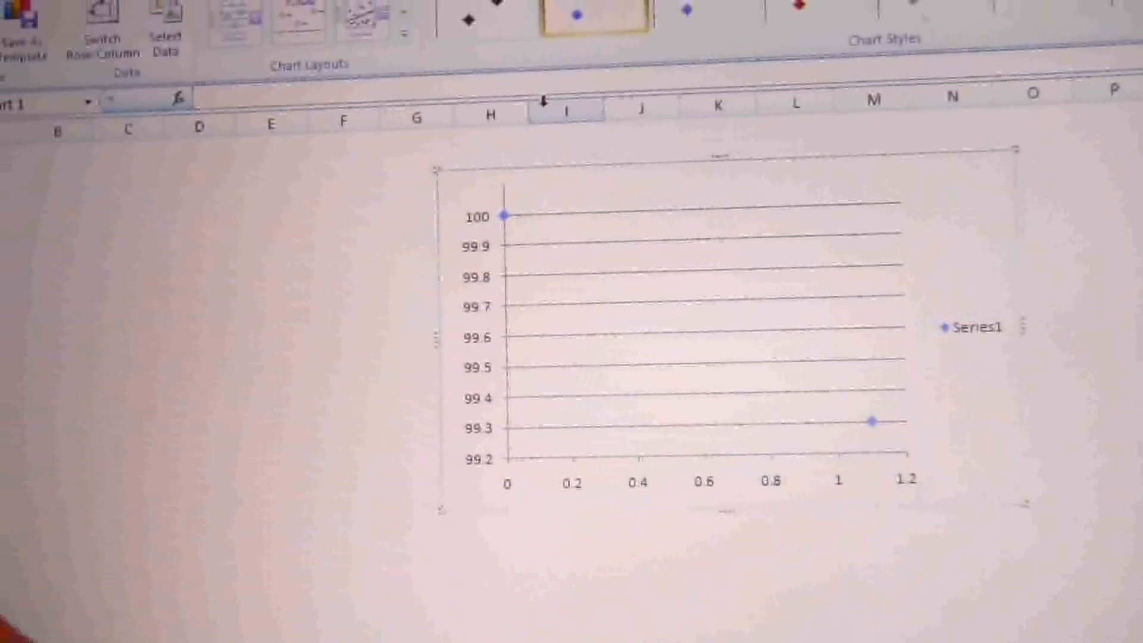
mouse_move(502, 217)
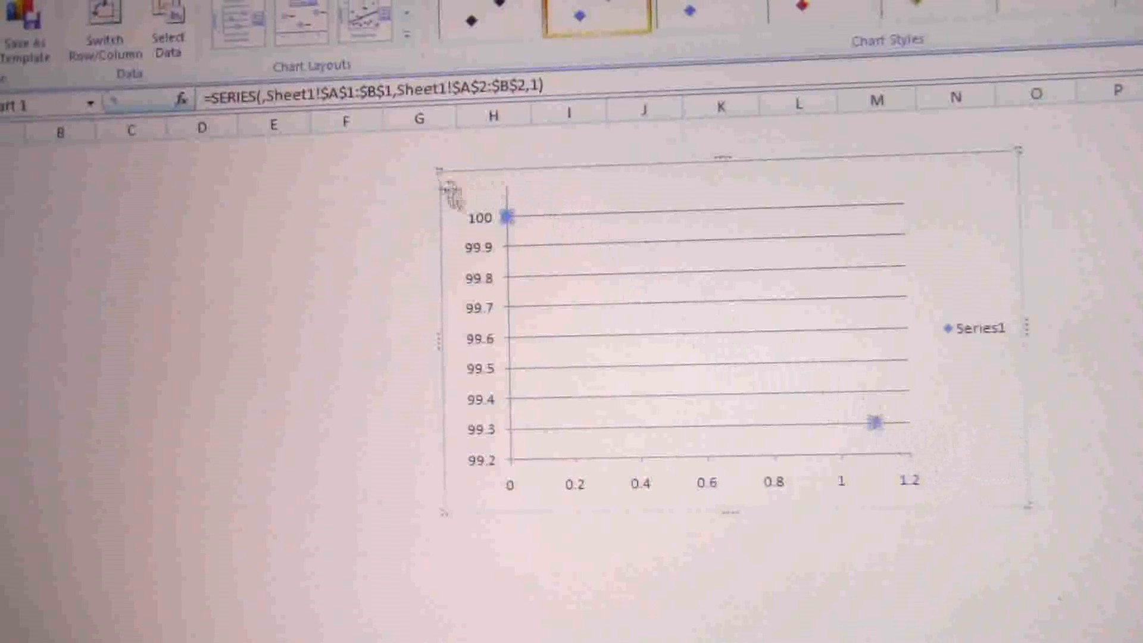
mouse_move(293, 336)
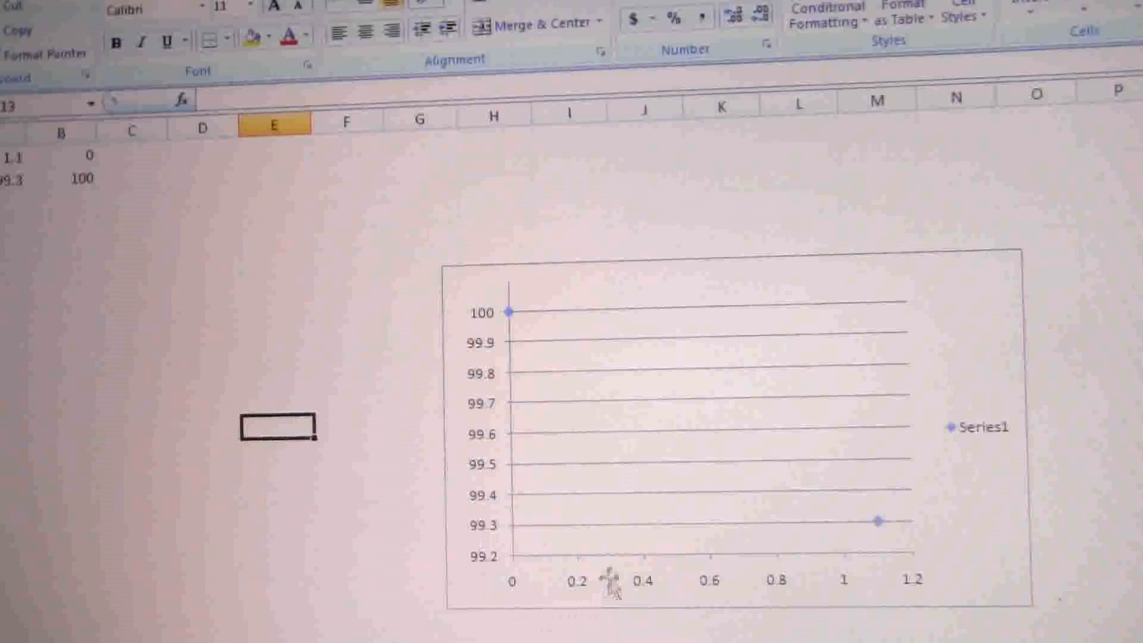
mouse_move(733, 354)
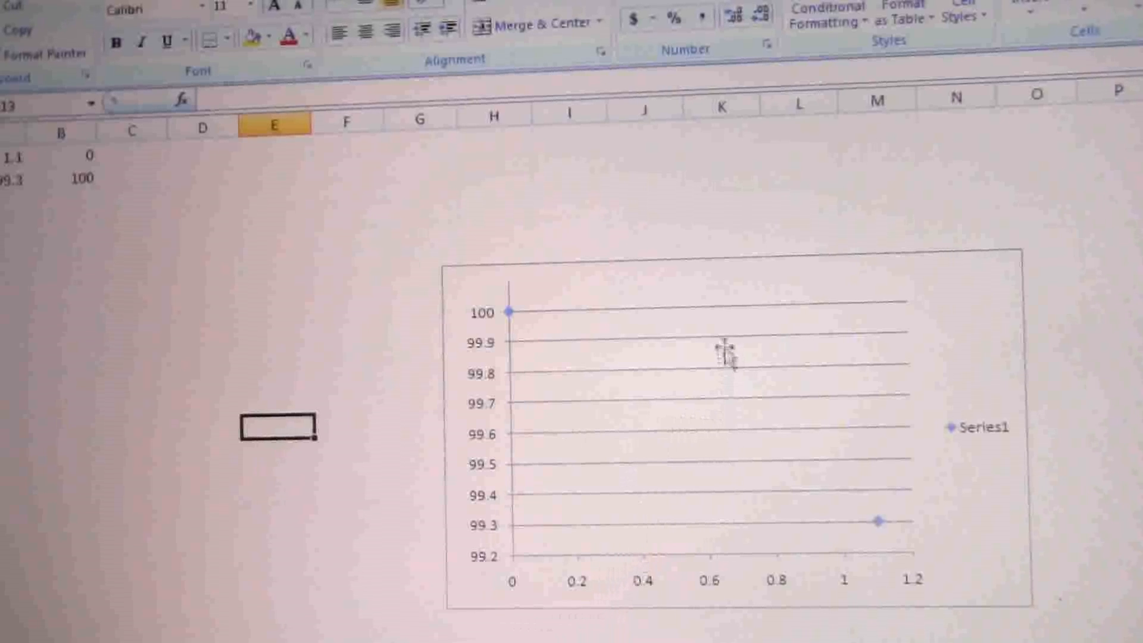
click(729, 357)
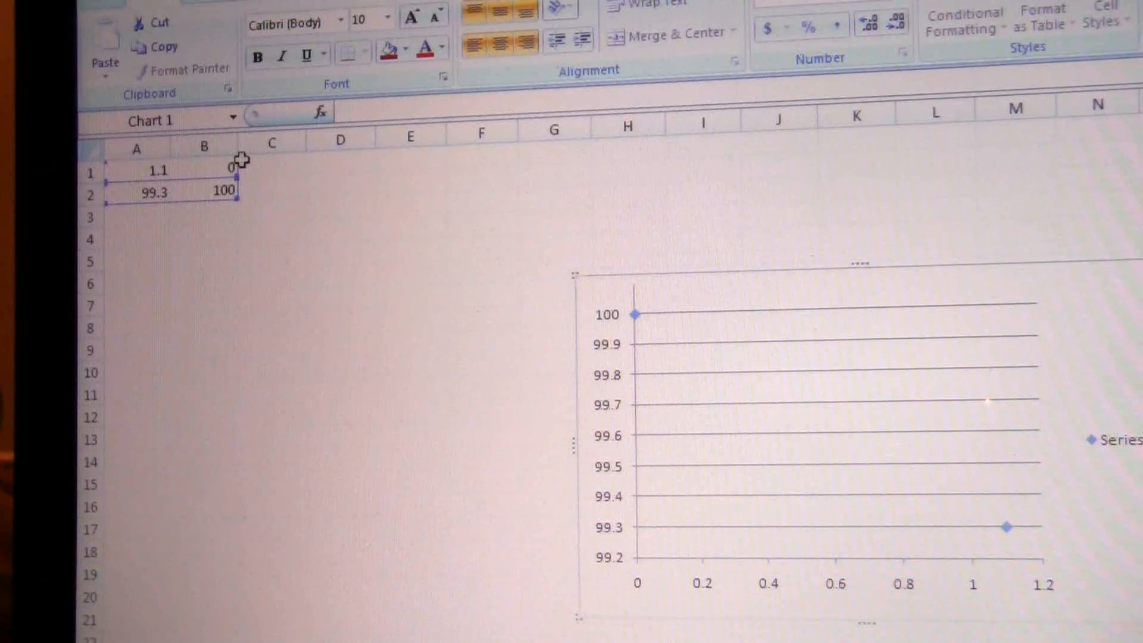
mouse_move(211, 172)
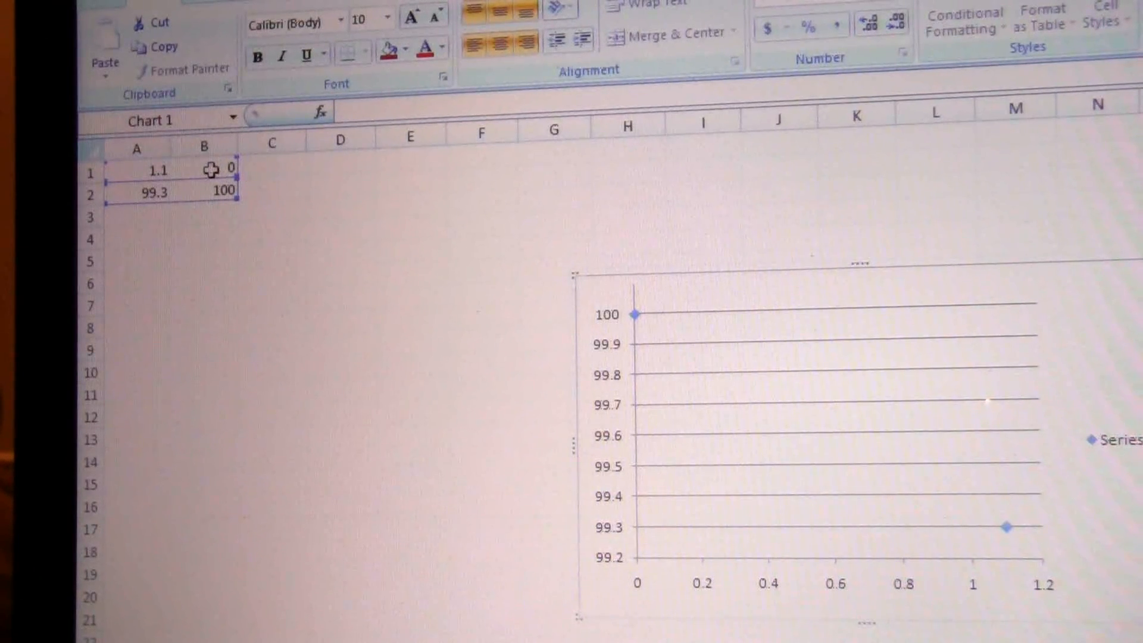
mouse_move(179, 197)
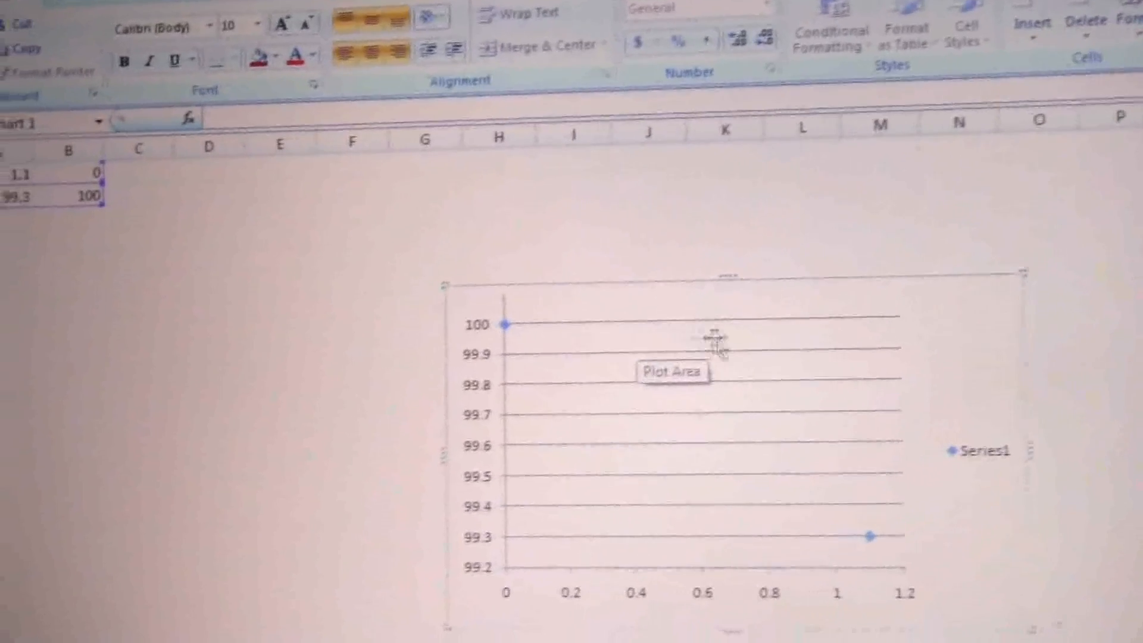
mouse_move(977, 339)
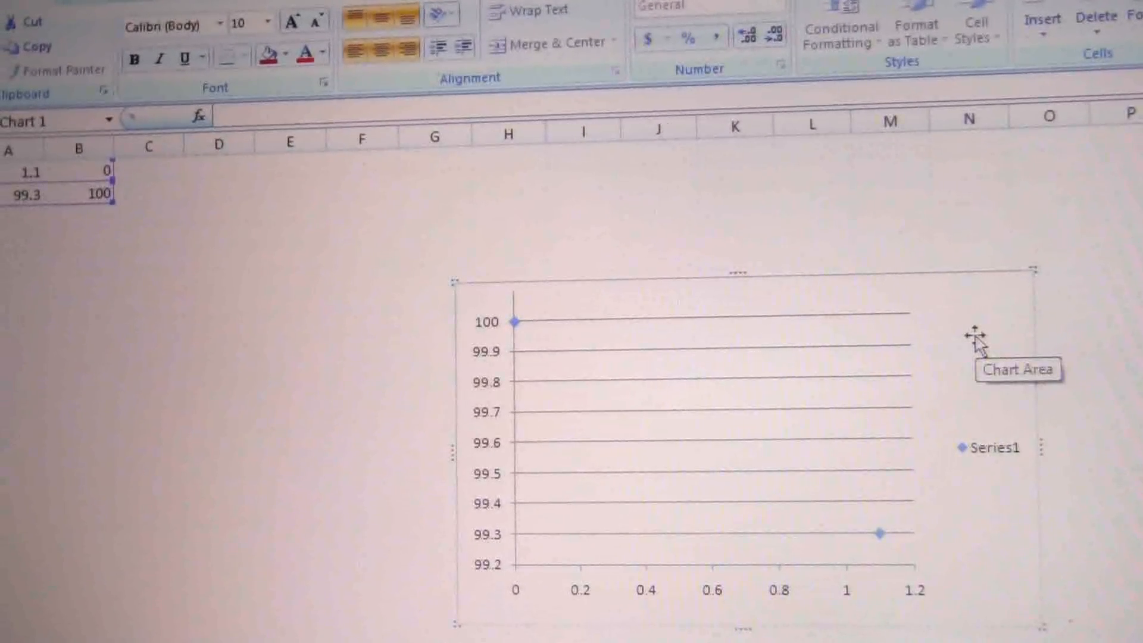
Step: Switch row/column in the chart's Select Data settings so column A is horizontal
right_click(977, 339)
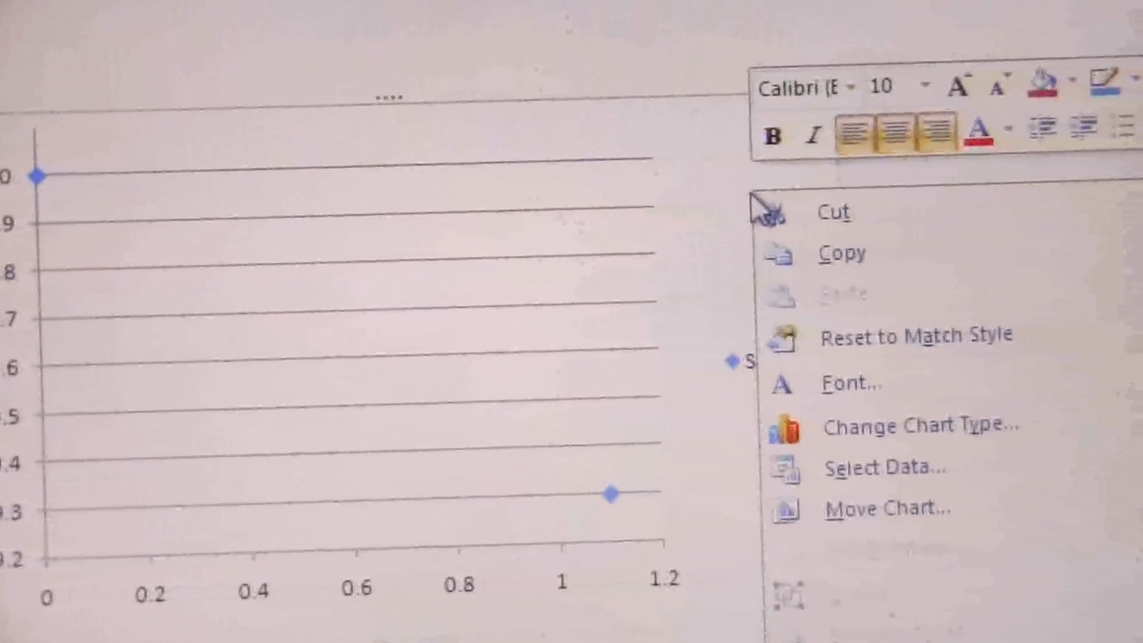
mouse_move(861, 468)
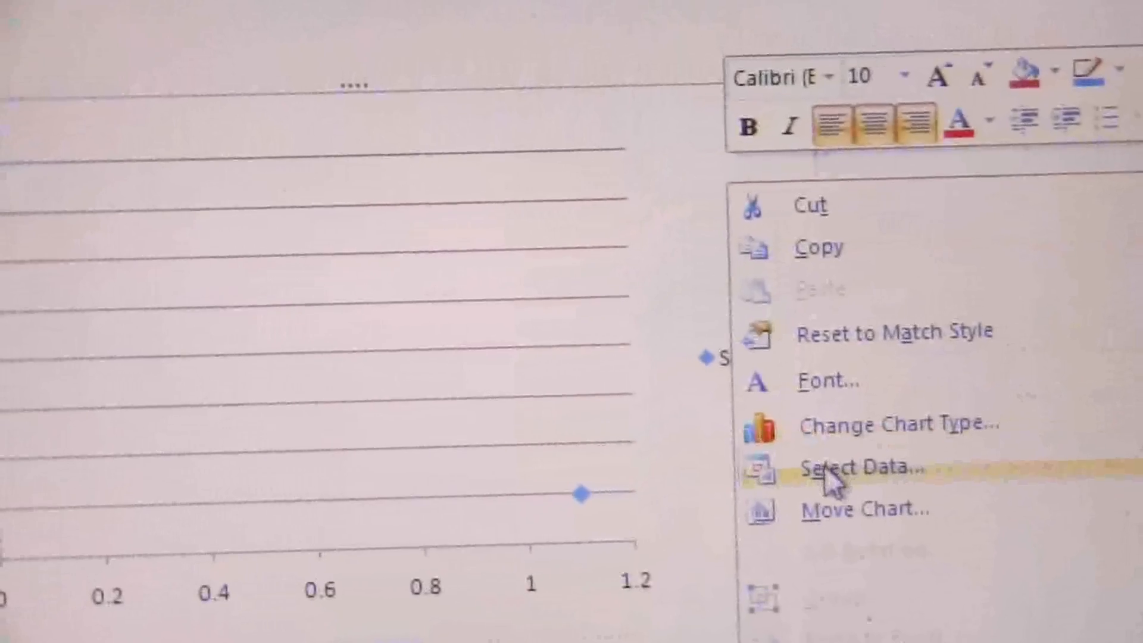
click(861, 467)
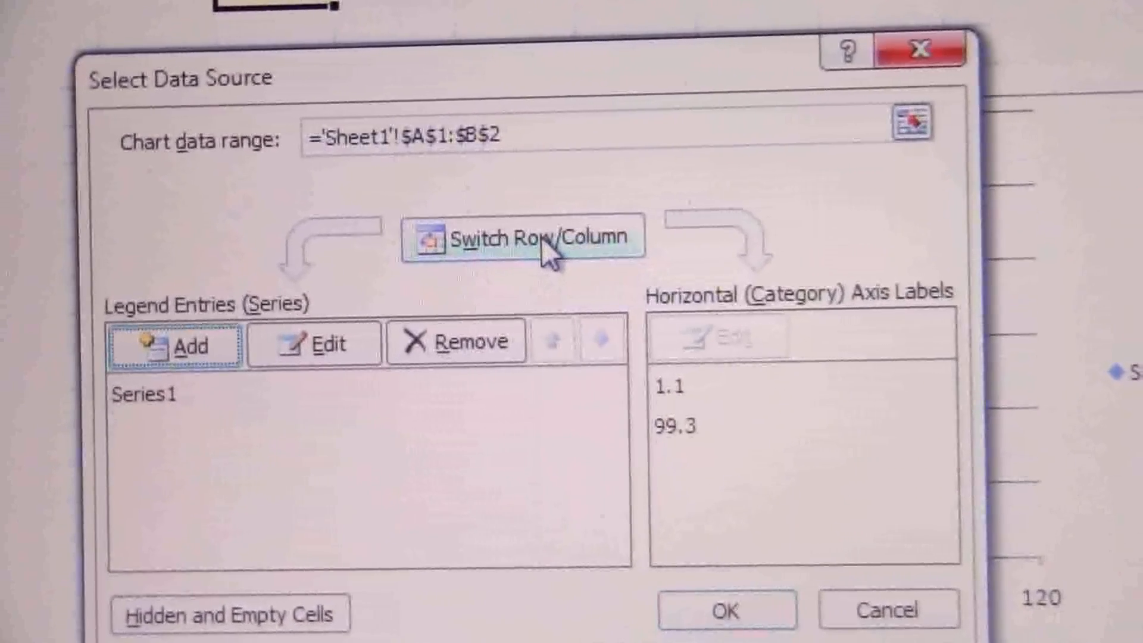
mouse_move(678, 423)
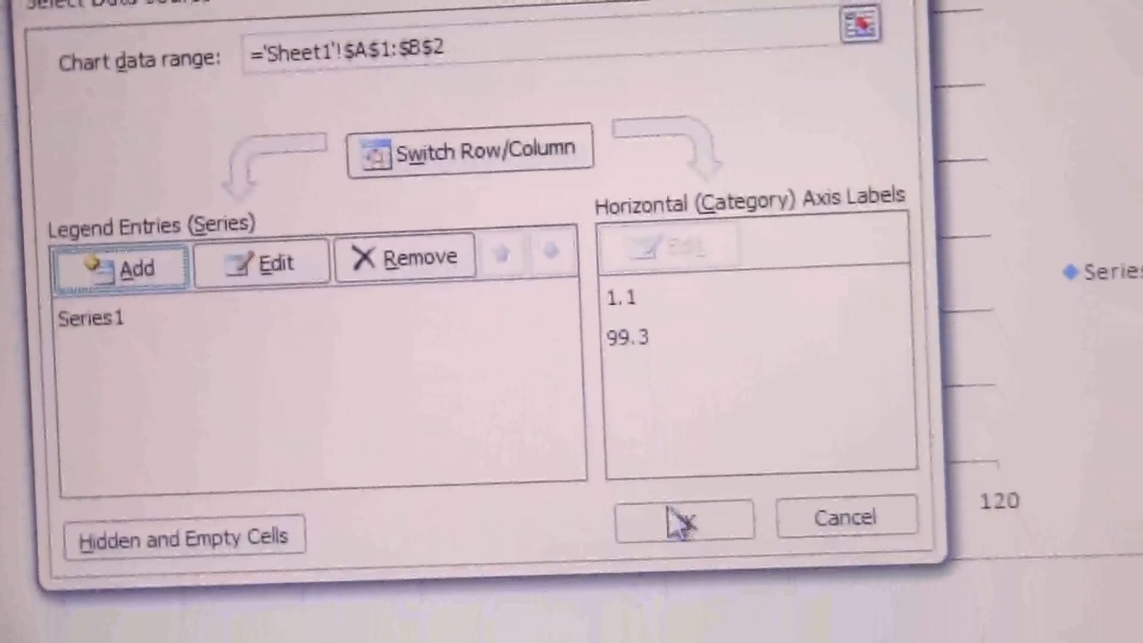
click(682, 518)
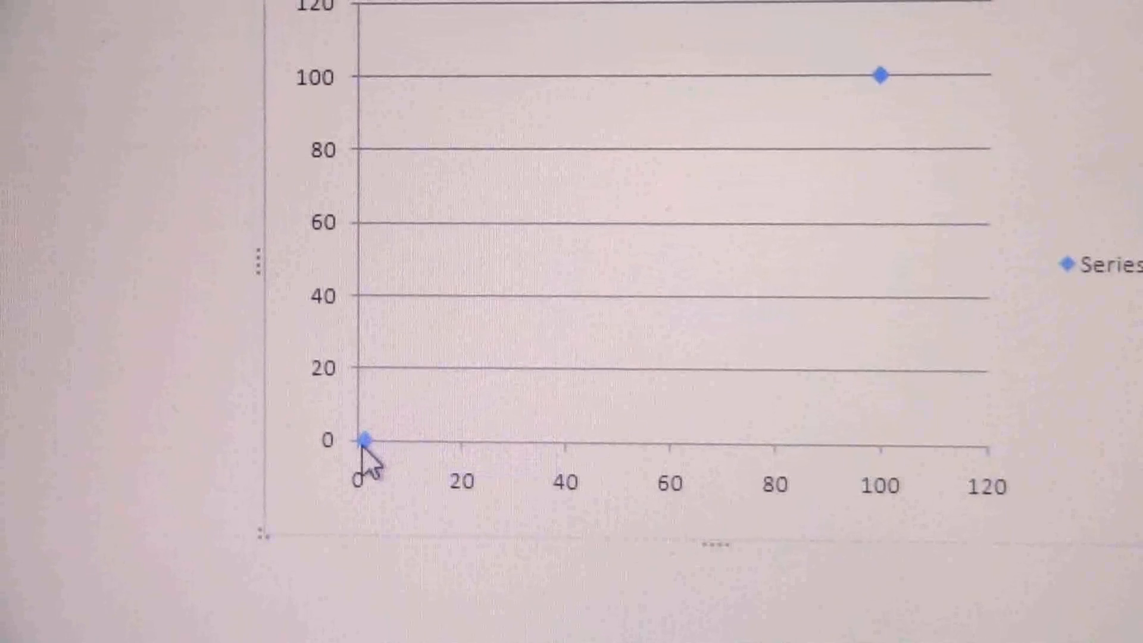
Step: Open the Series1 context menu, dismissing an accidental Plot Area menu first
right_click(365, 440)
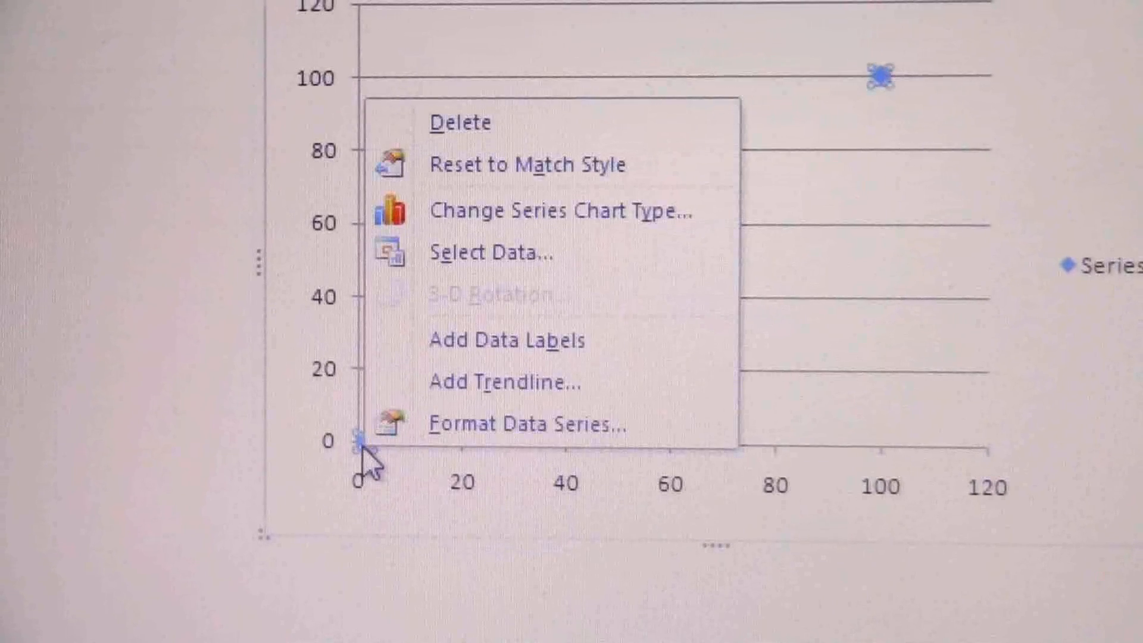
mouse_move(850, 532)
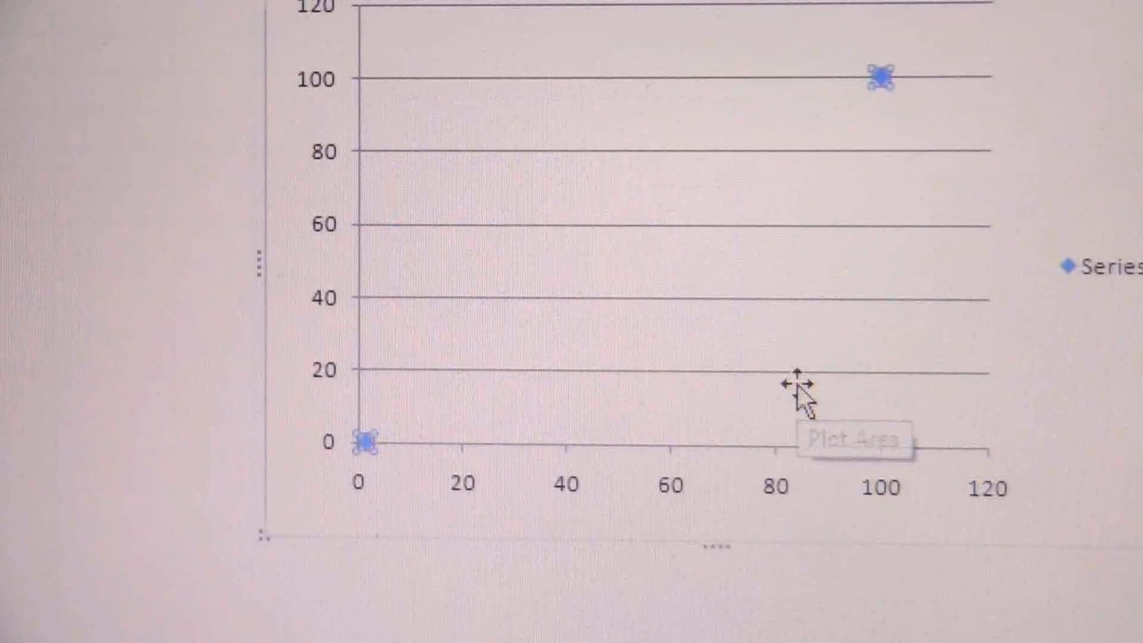
right_click(795, 386)
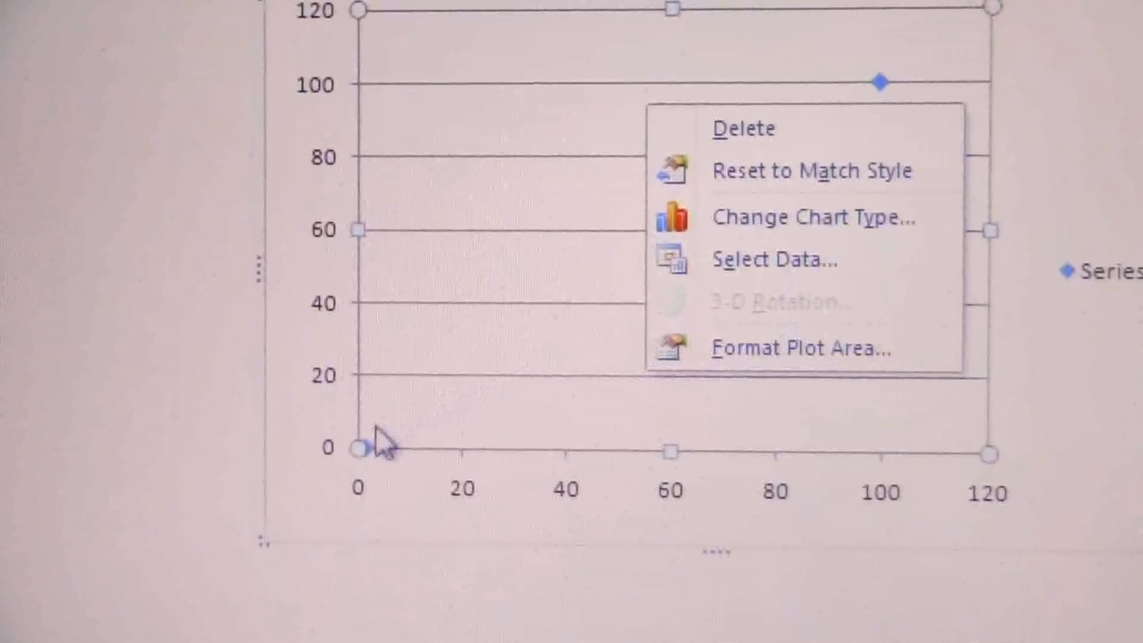
click(382, 445)
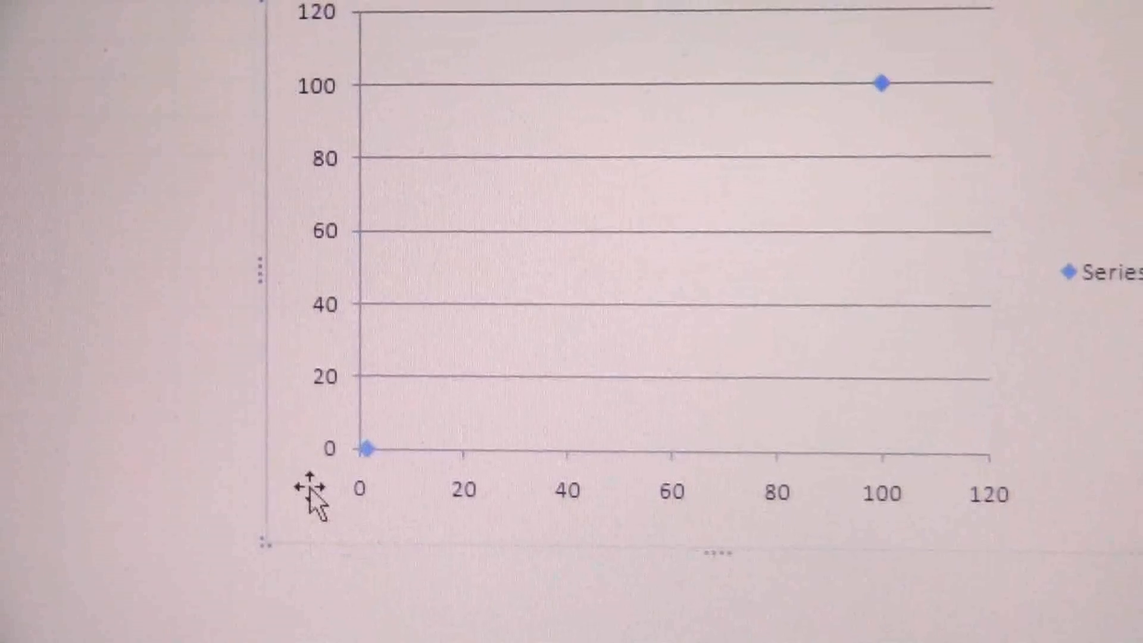
mouse_move(365, 449)
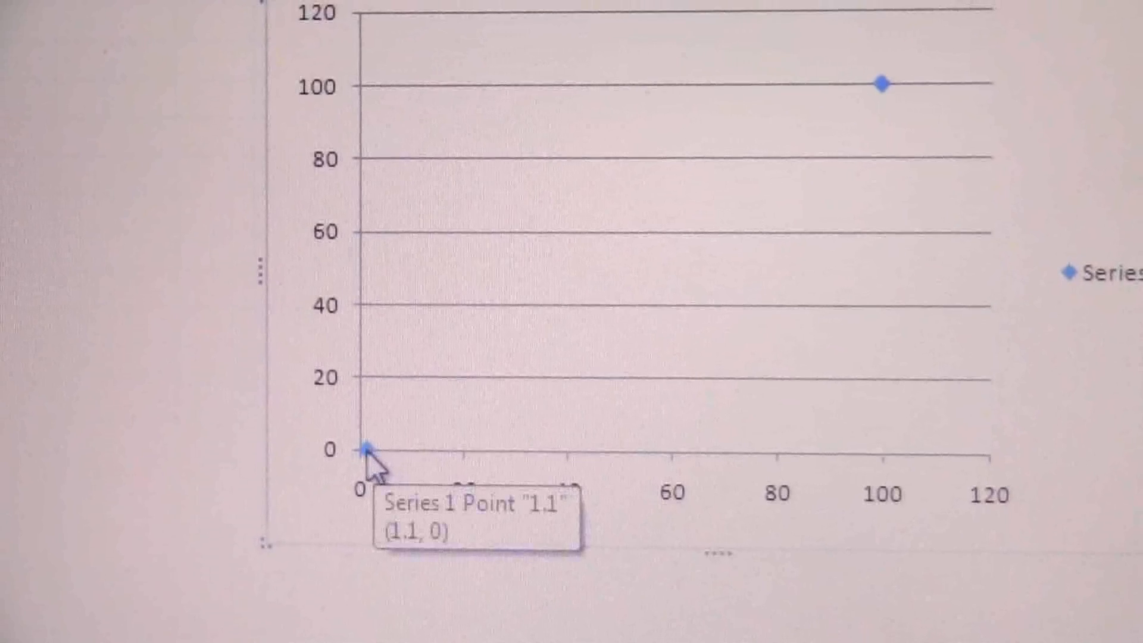
right_click(364, 448)
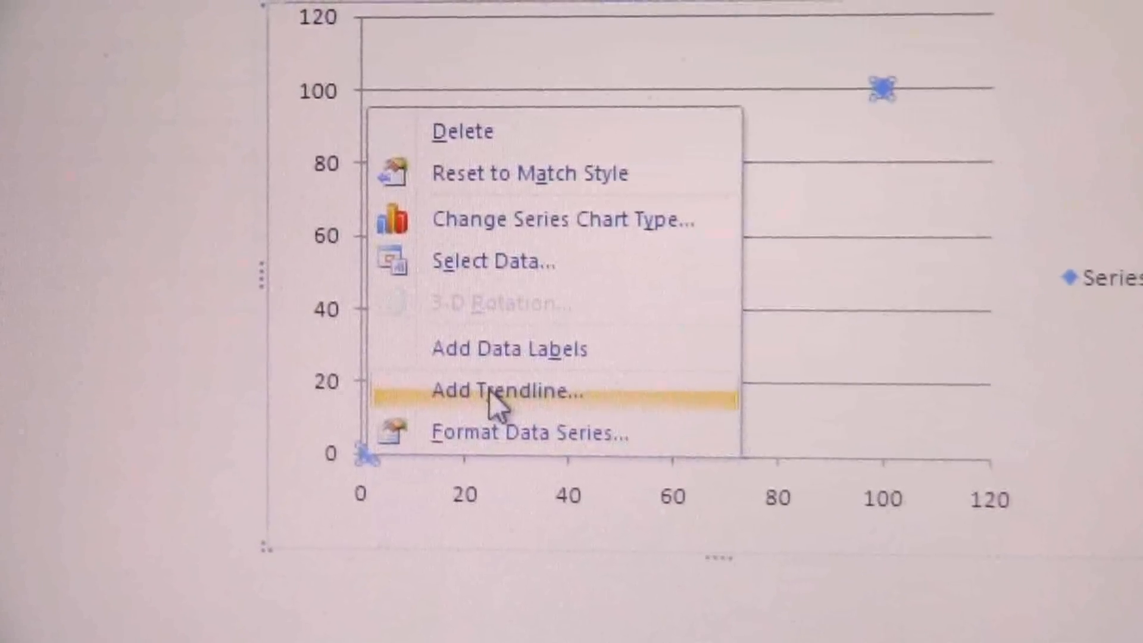
Step: Add a Linear trendline displaying equation y = 1.0183x - 1.1202 on the chart
click(504, 390)
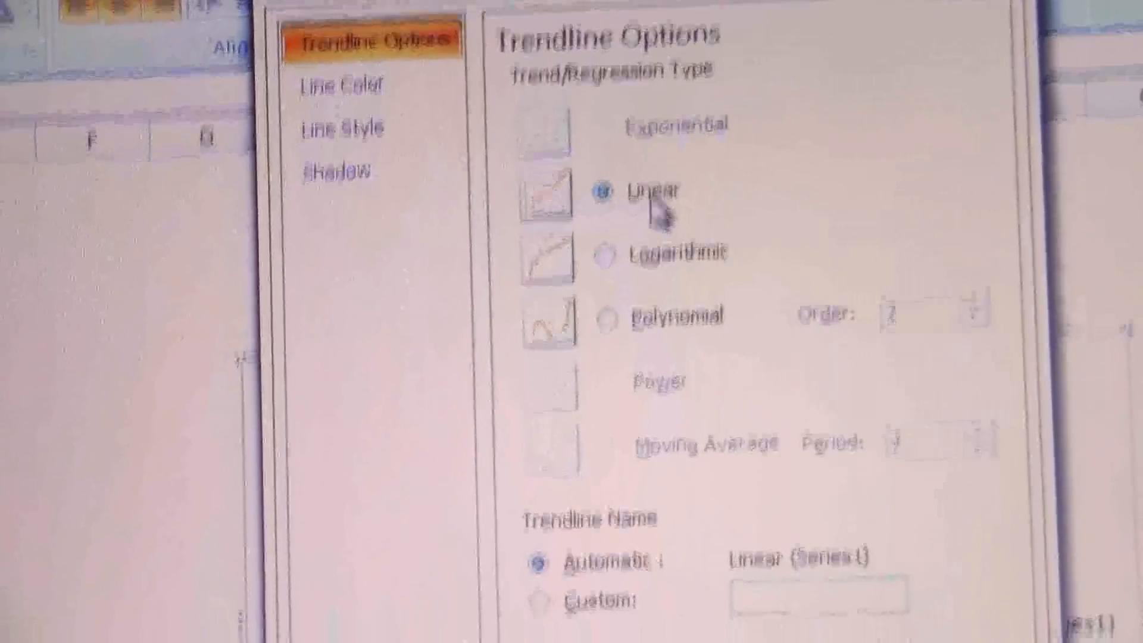
scroll(down, 3)
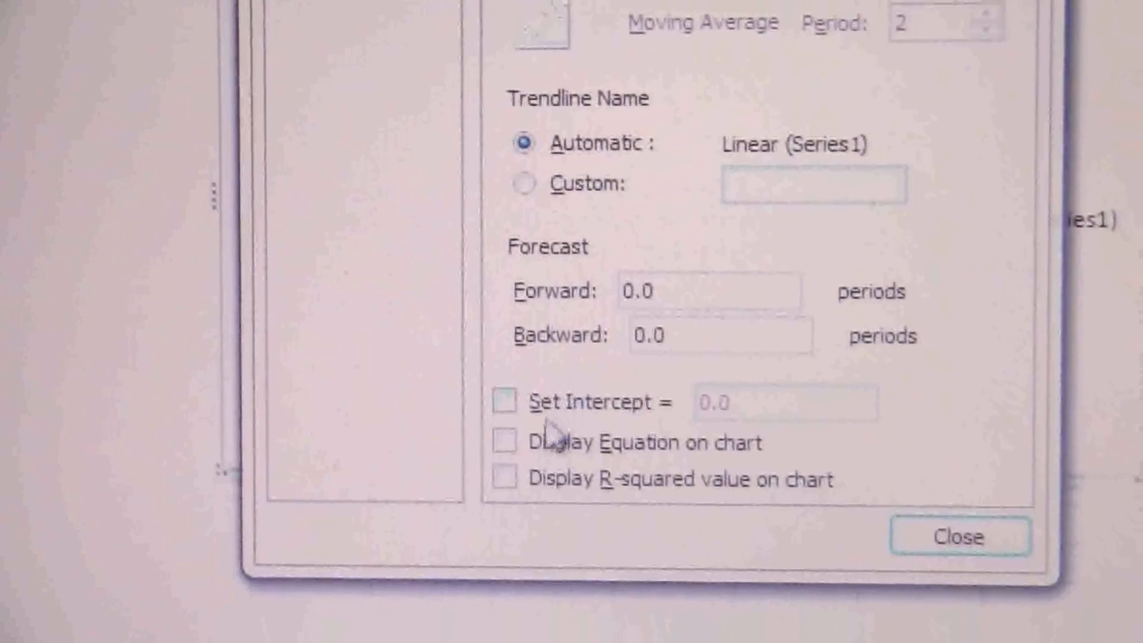
click(508, 454)
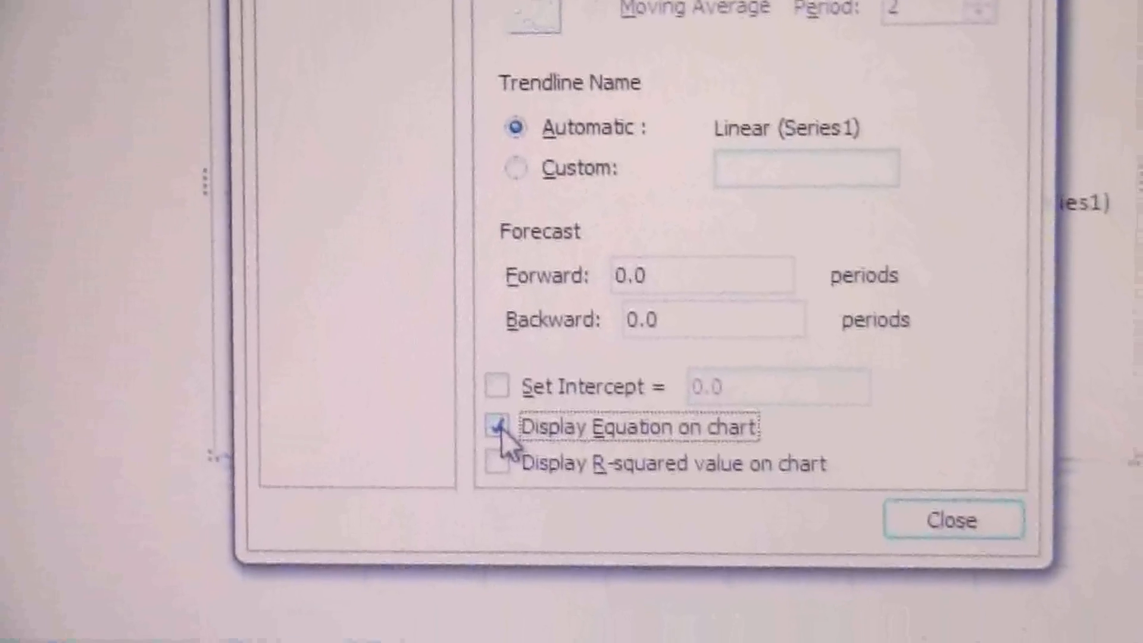
click(498, 427)
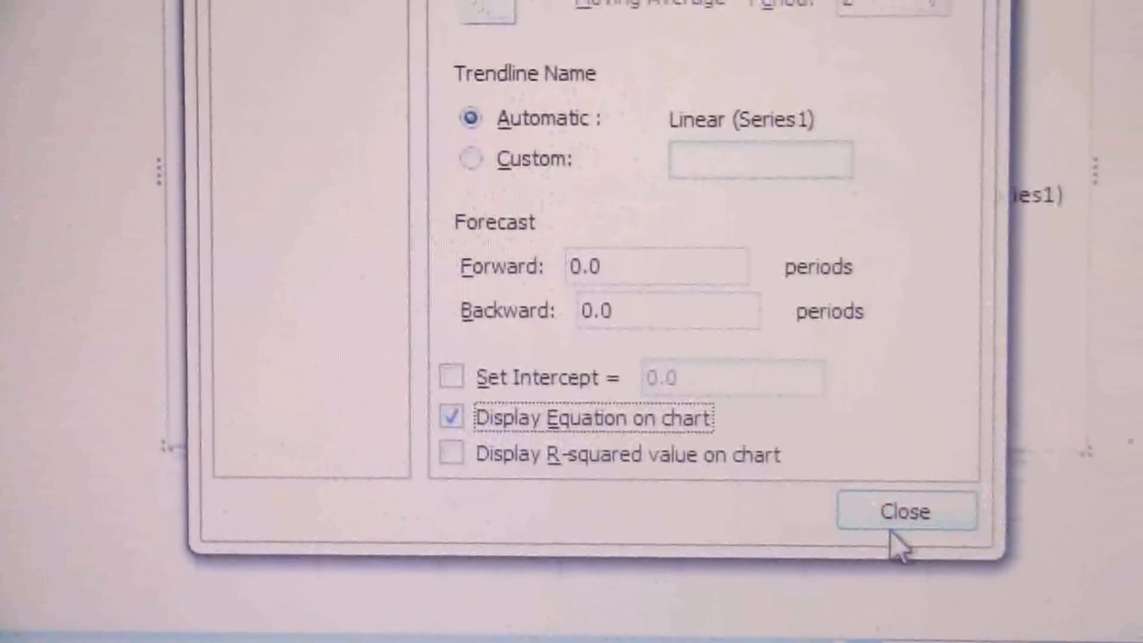
click(906, 510)
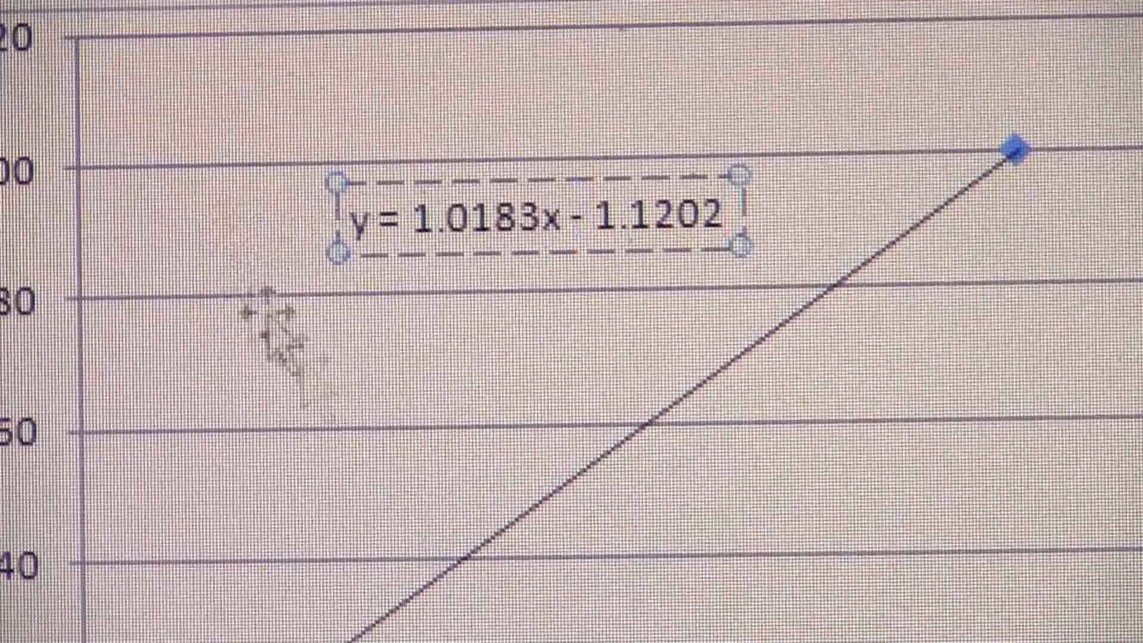
mouse_move(598, 445)
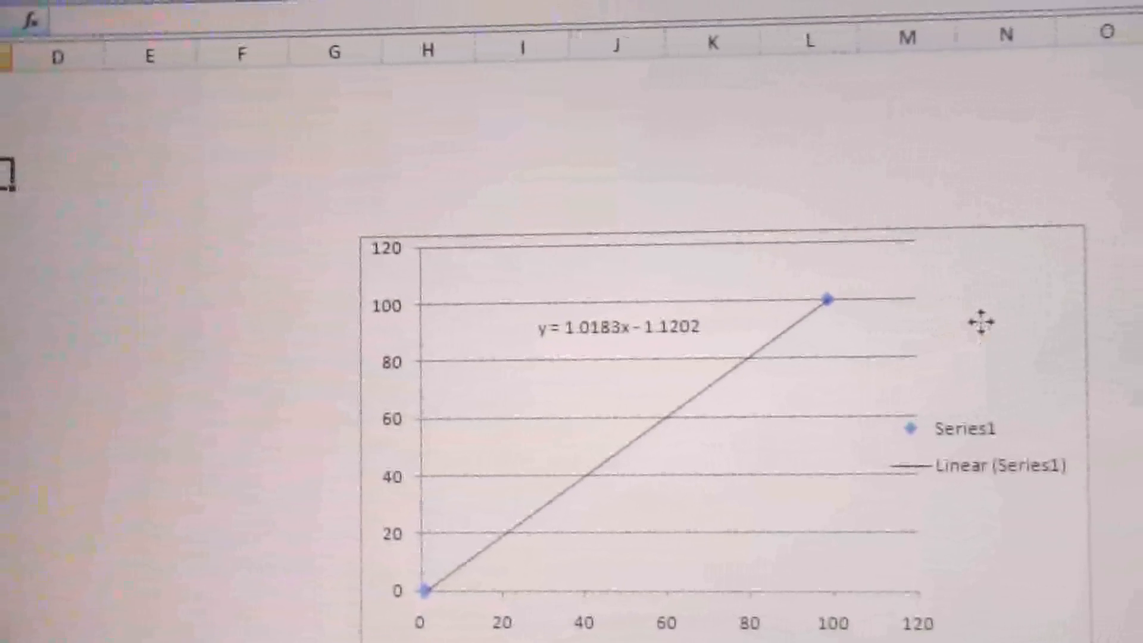
right_click(977, 321)
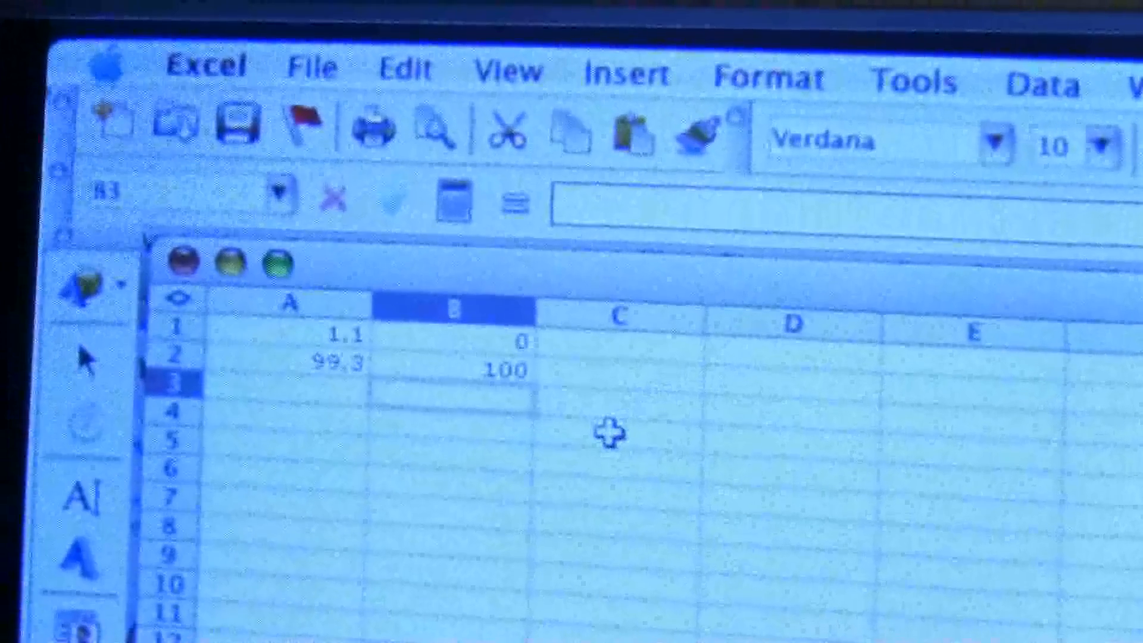
mouse_move(689, 328)
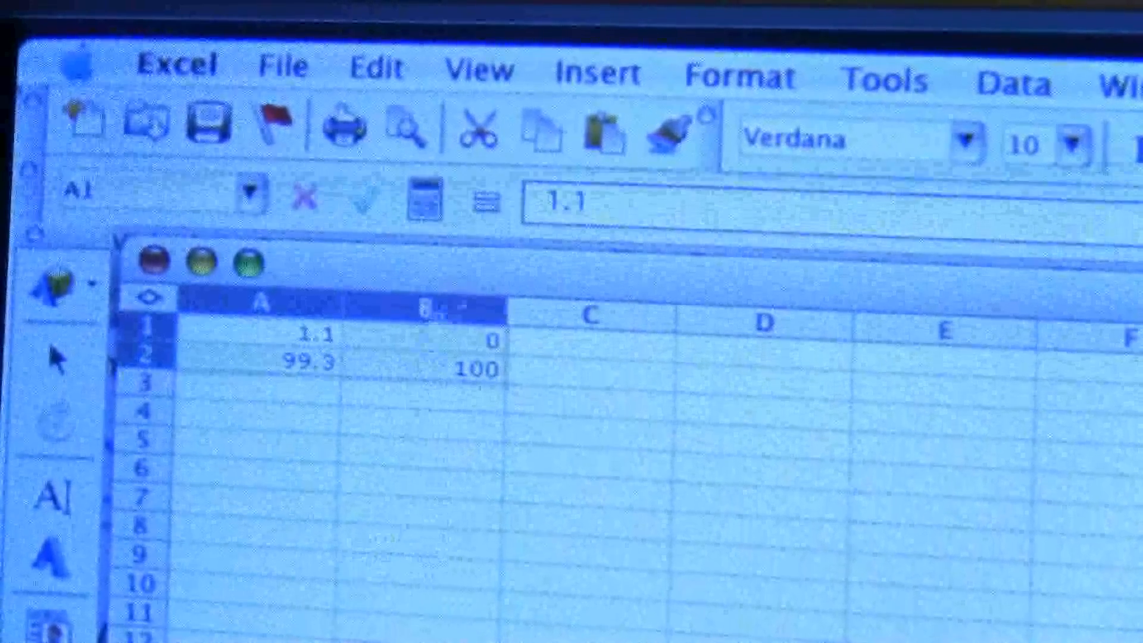
Step: Open the Insert menu with A1:B2 selected
click(600, 75)
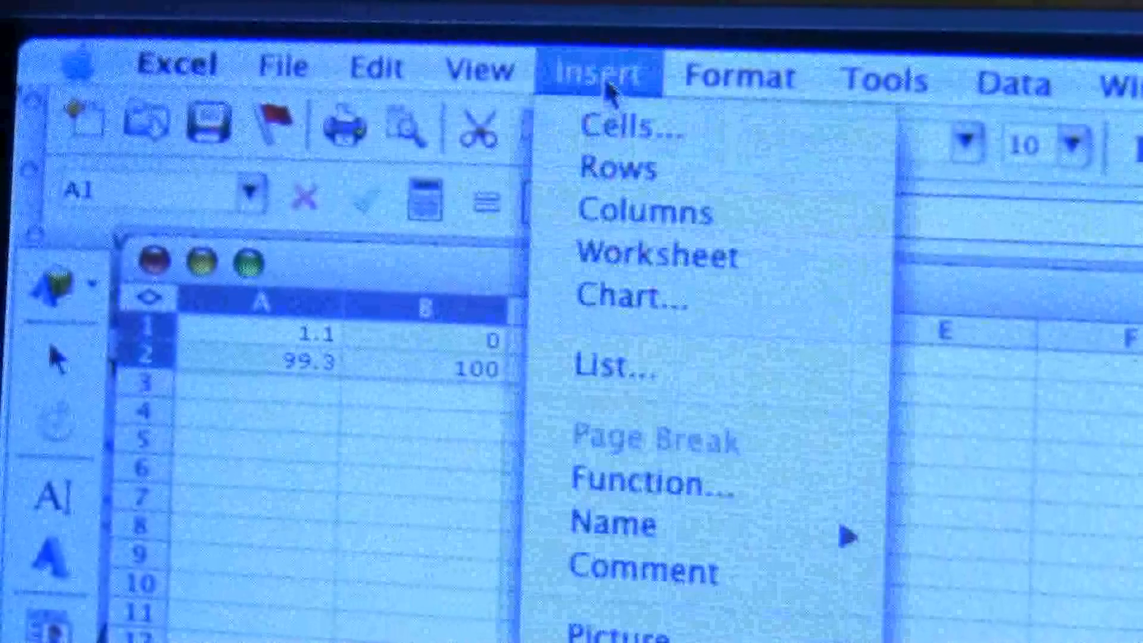
mouse_move(660, 481)
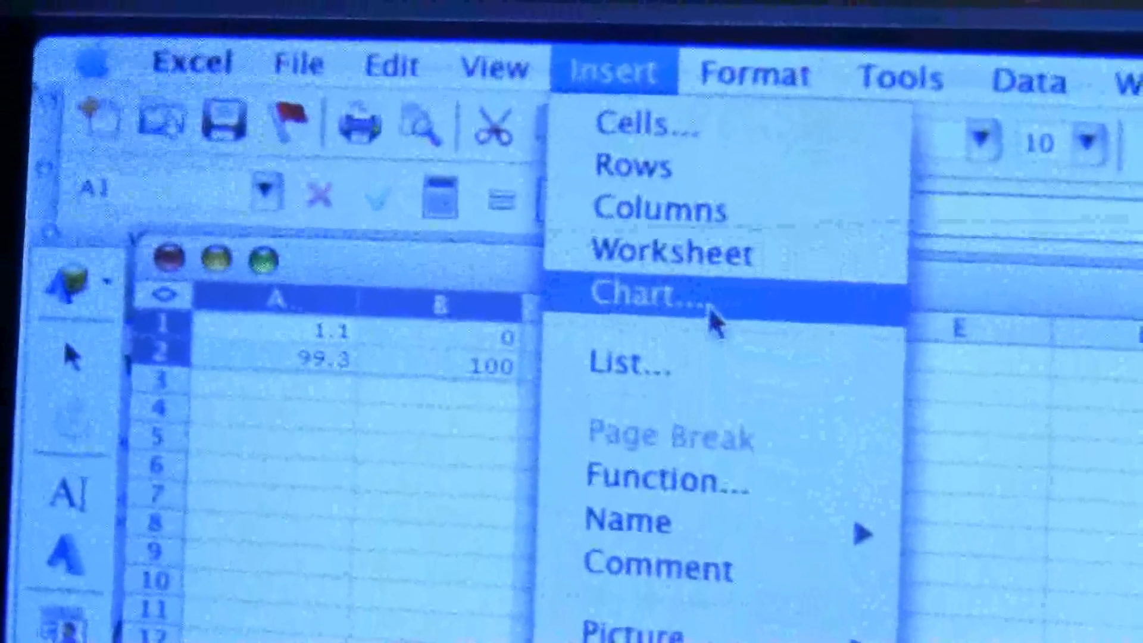
Step: Build an XY Scatter chart with the Chart Wizard, checking the Series tab
click(649, 295)
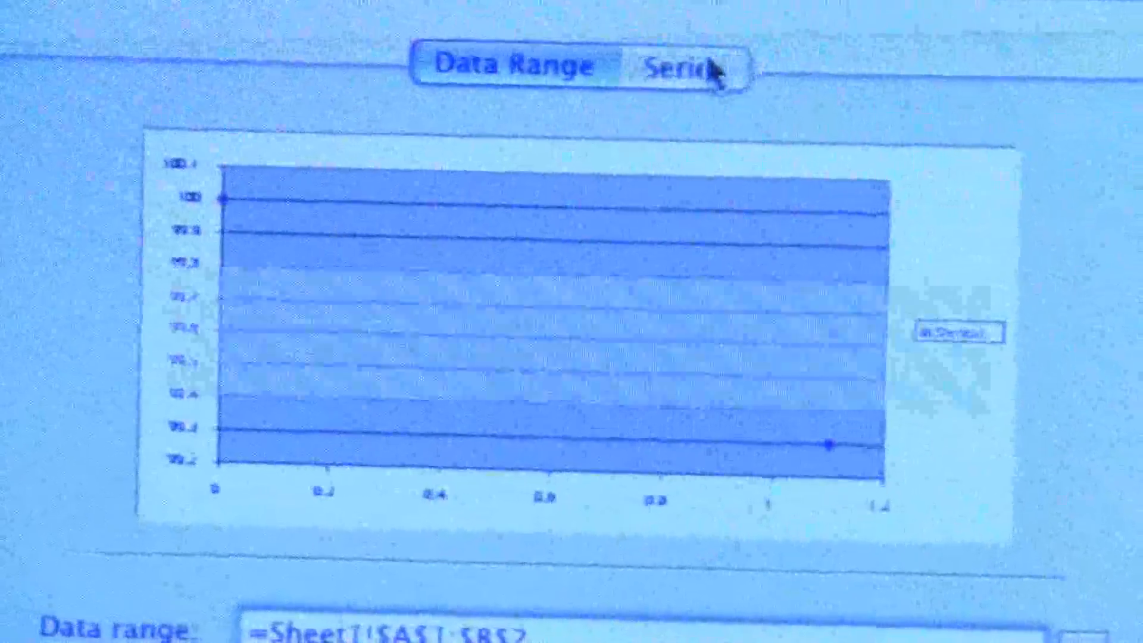
click(689, 67)
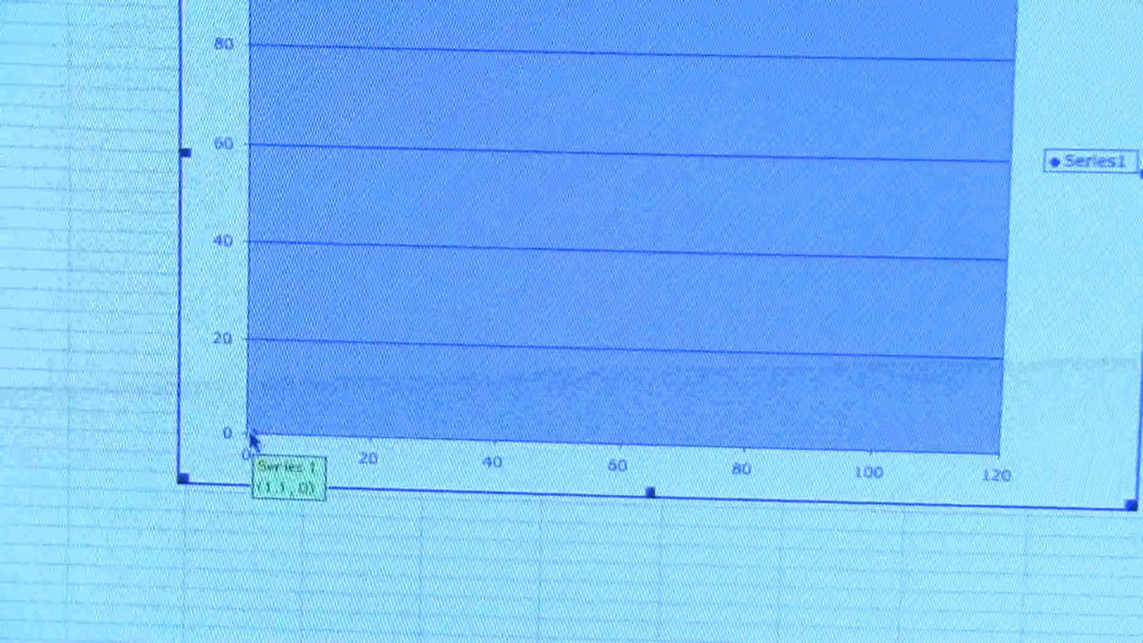
Step: Add a Linear trendline to the series with Display equation on chart ticked
right_click(250, 438)
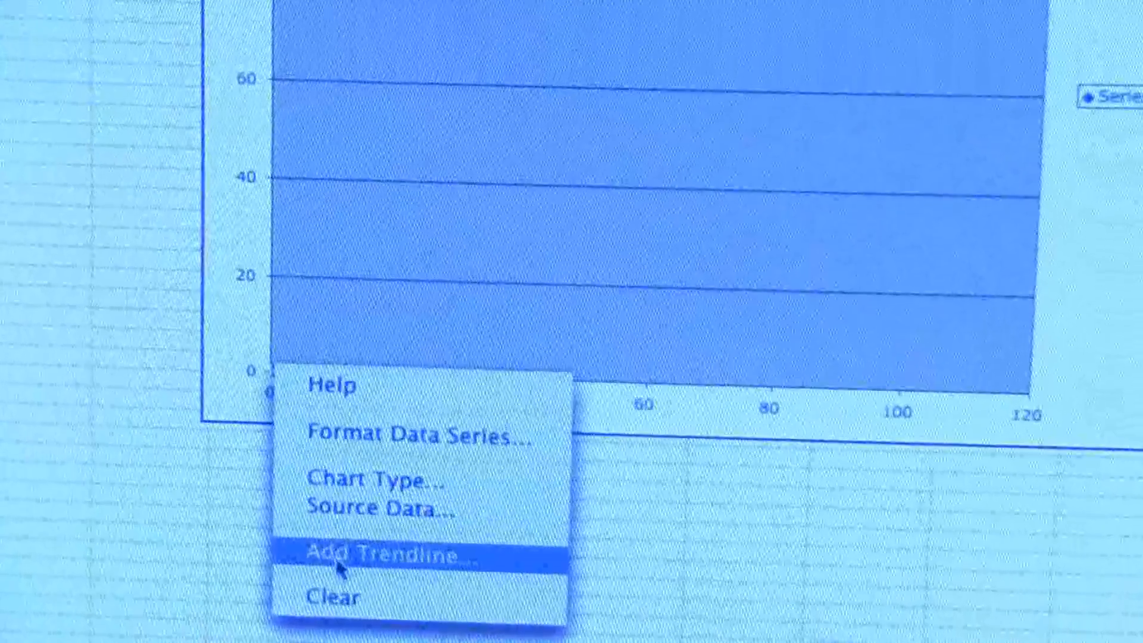
click(384, 556)
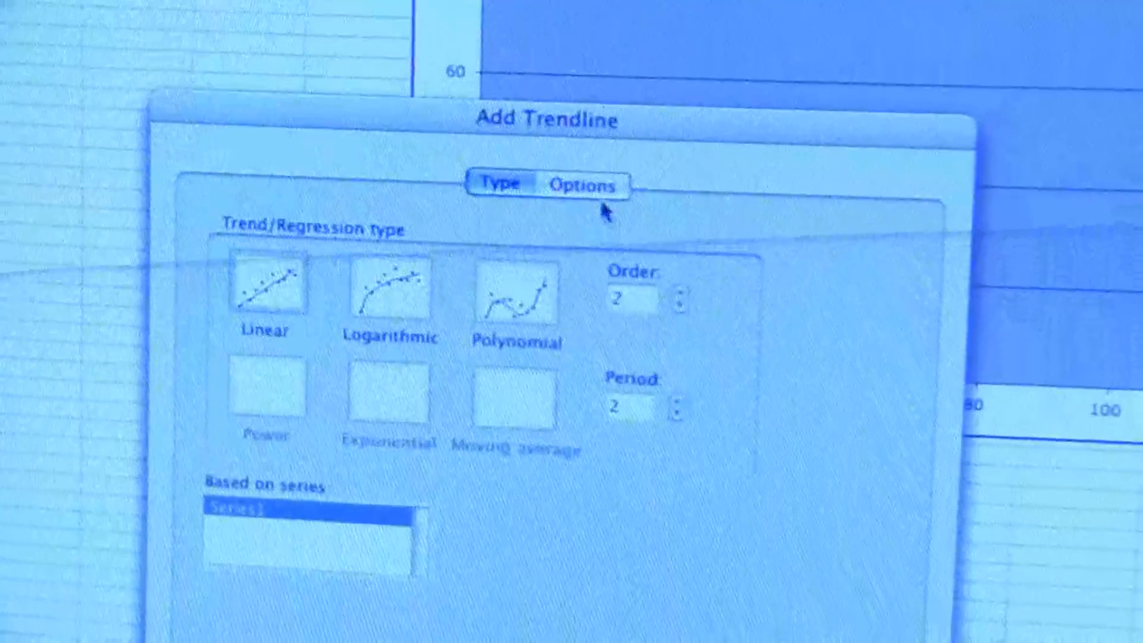
click(585, 187)
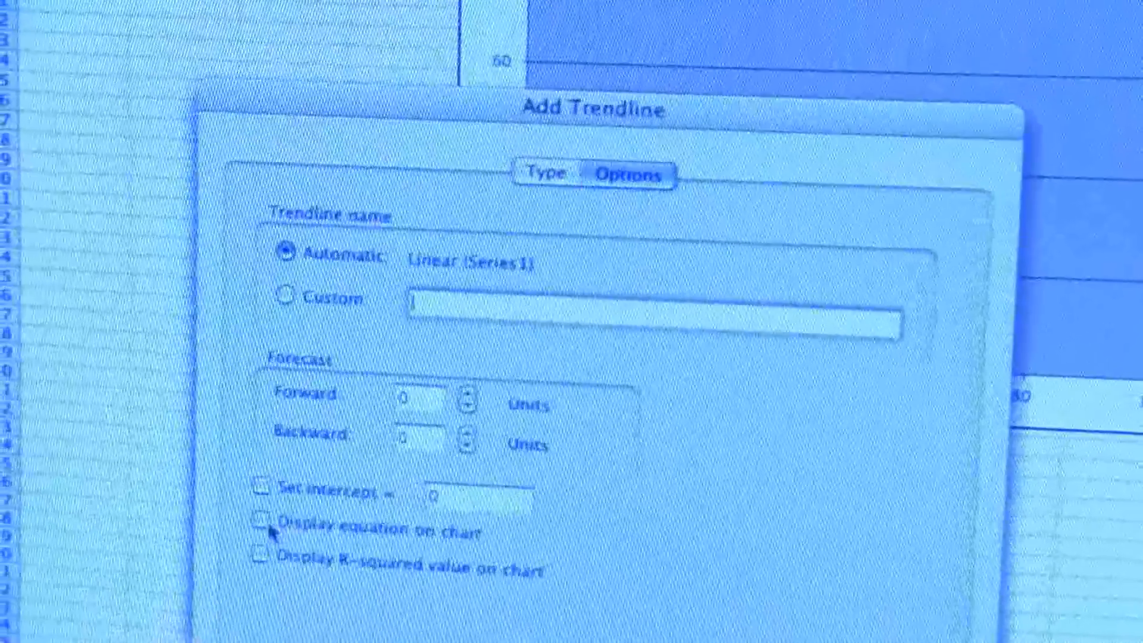
click(260, 525)
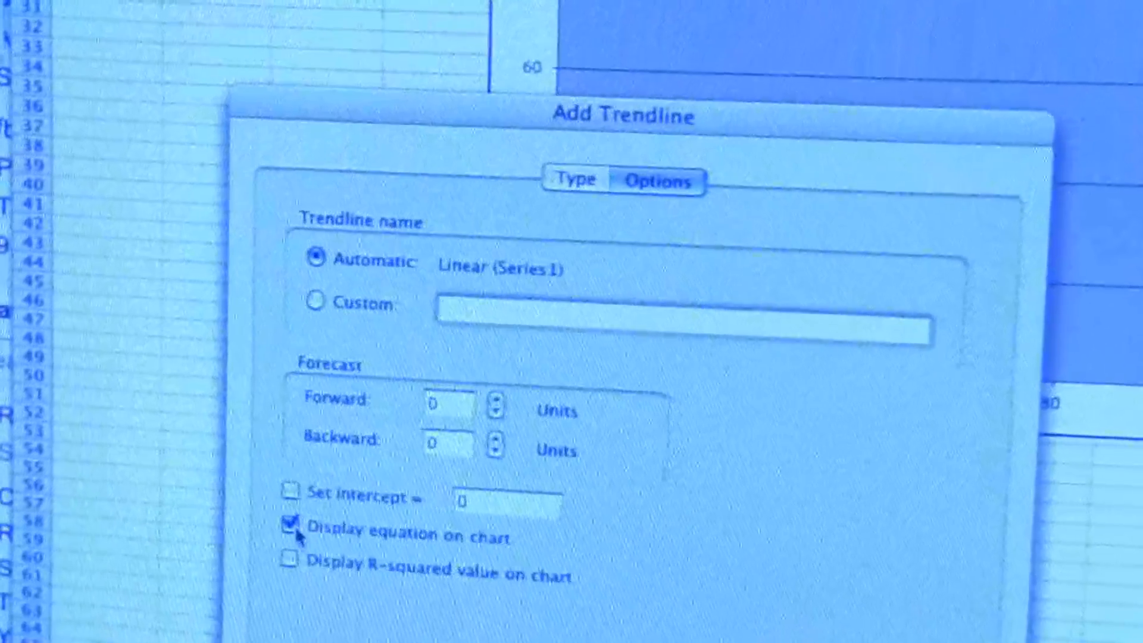